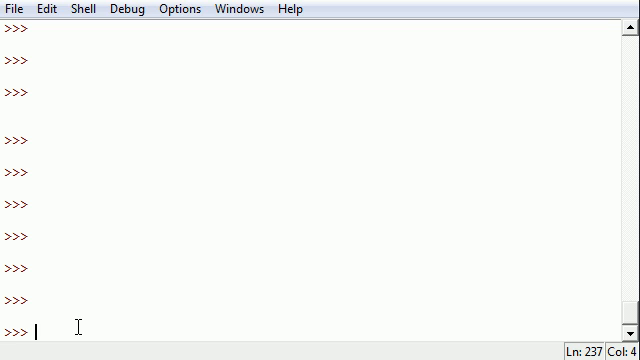
# - Replace the mistyped word func with the keyword def at the prompt
pyautogui.write('func')
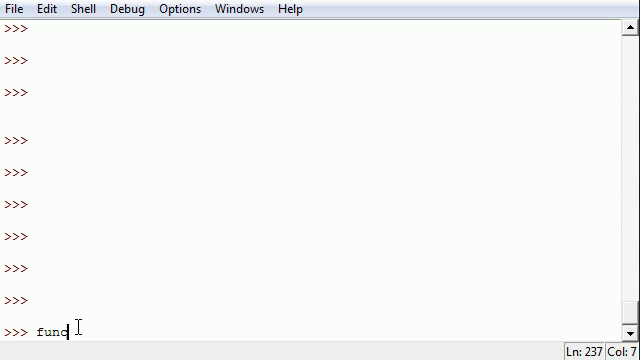
pyautogui.press('backspace')
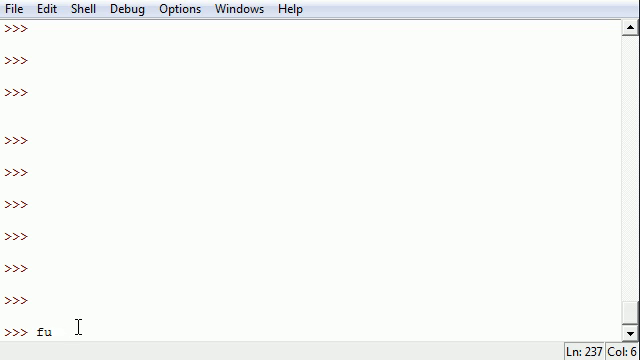
pyautogui.press('backspace')
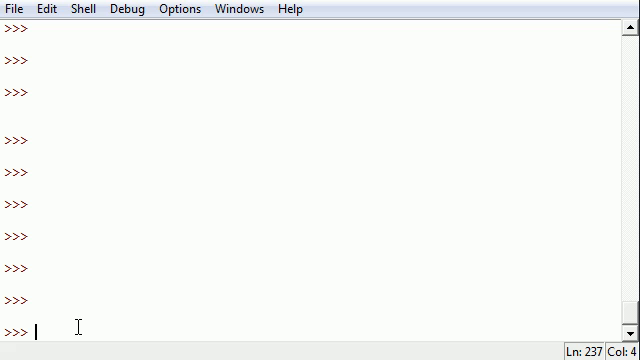
pyautogui.write('de')
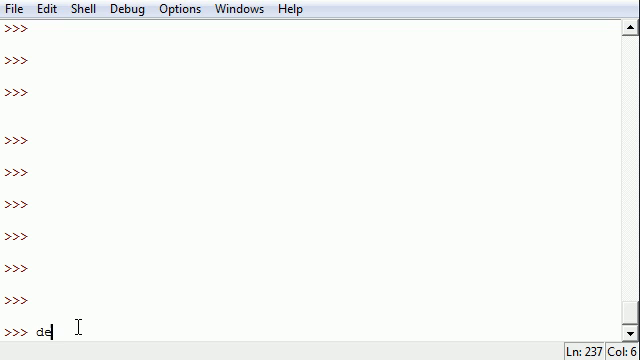
pyautogui.write('f')
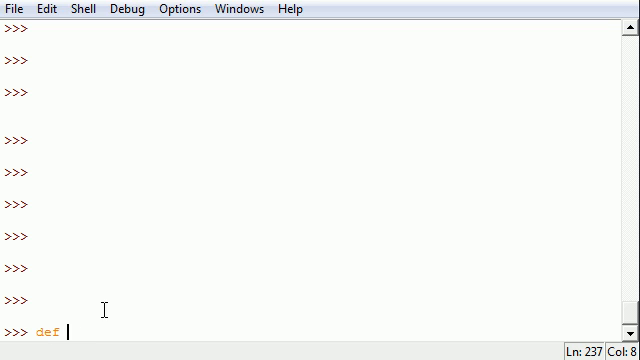
pyautogui.moveTo(164, 276)
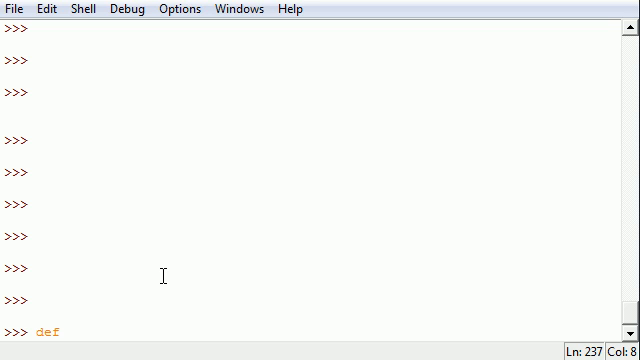
# - Write the header whatsup(x): and move to the indented body line
pyautogui.write('whats')
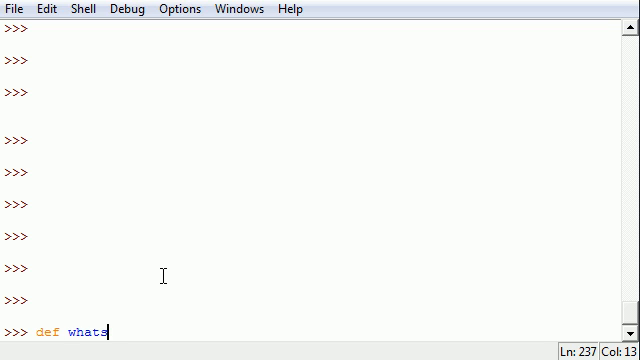
pyautogui.write('up')
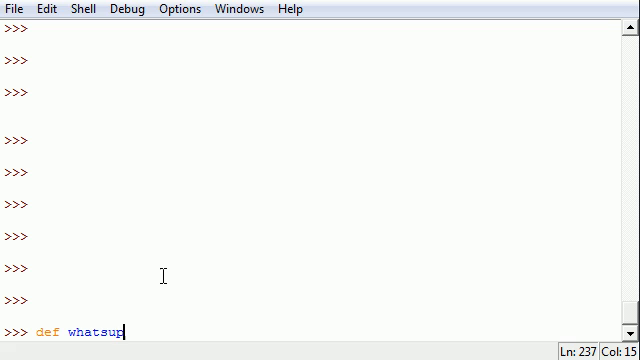
pyautogui.write('()')
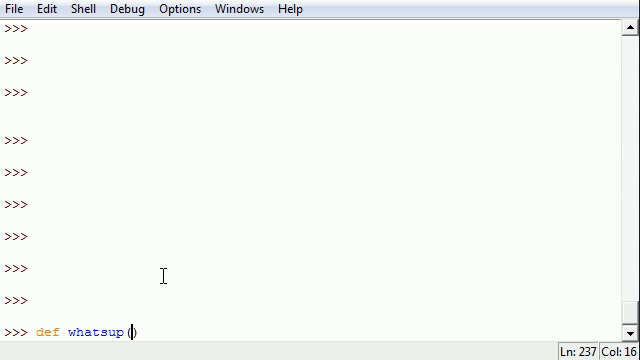
pyautogui.write('x')
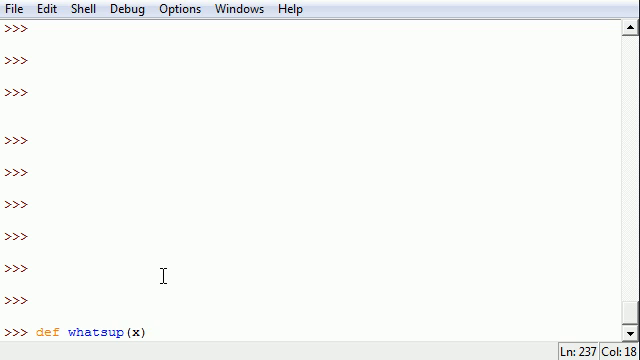
pyautogui.write(':')
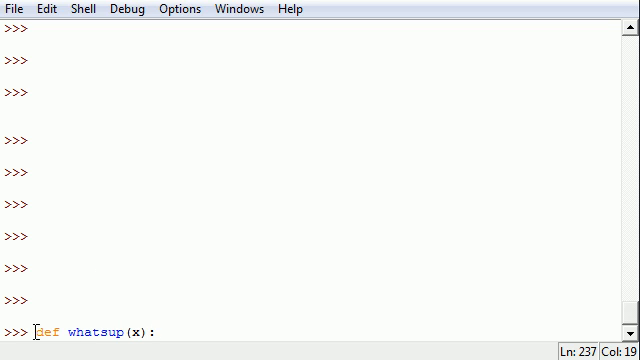
pyautogui.doubleClick(96, 332)
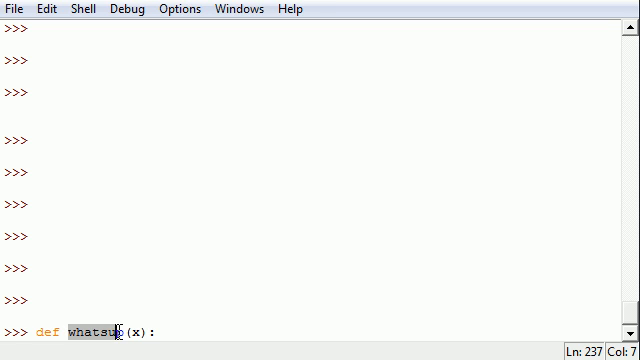
pyautogui.click(138, 332)
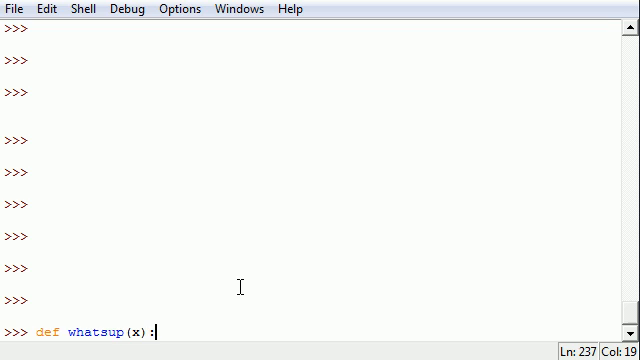
pyautogui.press('Return')
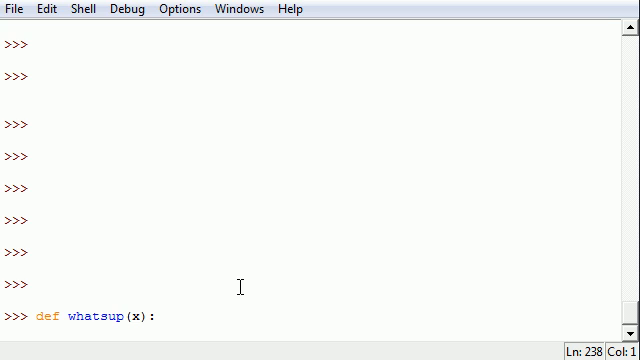
pyautogui.press('Return')
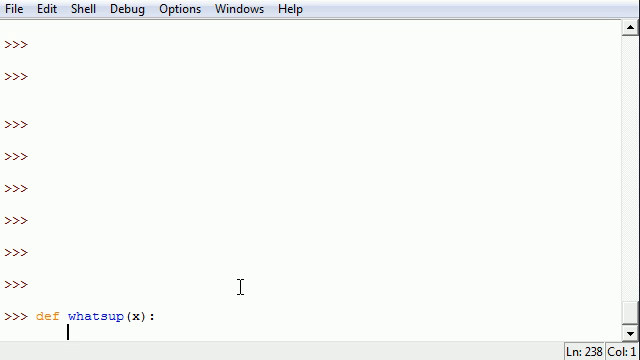
# - Give whatsup the body return 'whats up ' + x
pyautogui.write("return '")
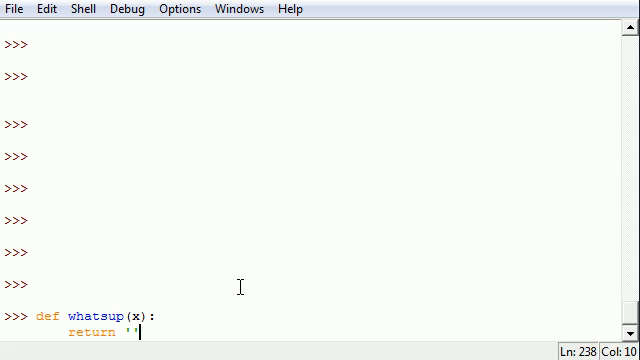
pyautogui.write('whats up')
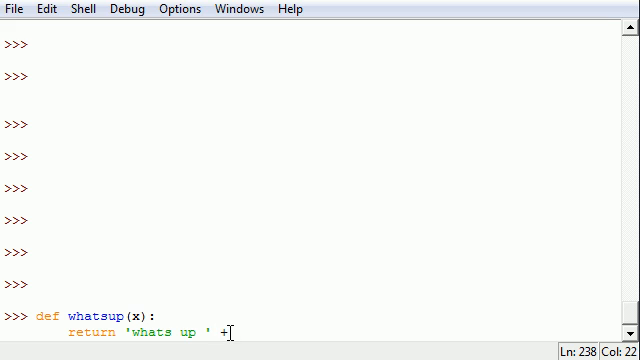
pyautogui.write('x')
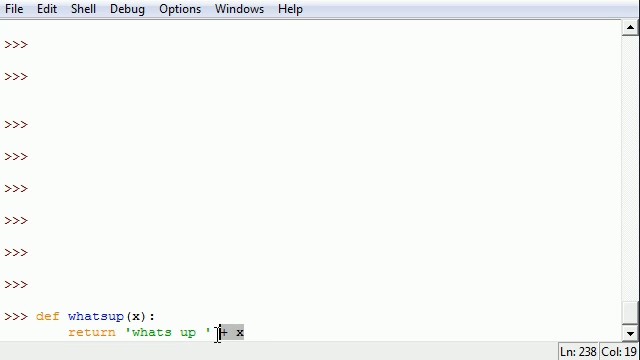
pyautogui.write('+ x')
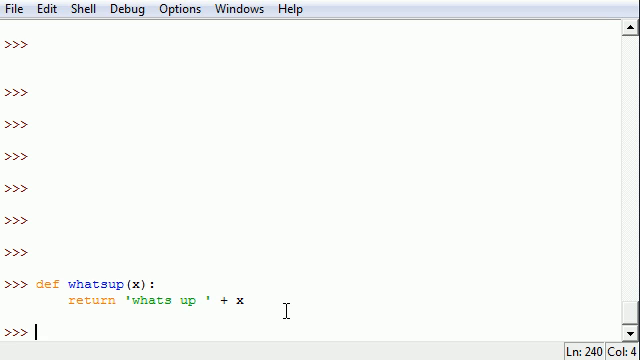
# - Run print whatsup('tony') to output whats up tony
pyautogui.click(140, 284)
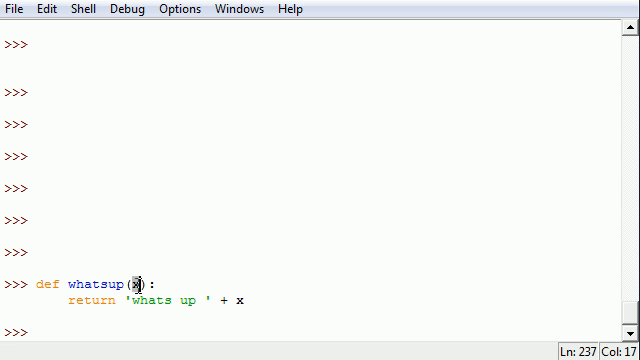
pyautogui.moveTo(68, 304)
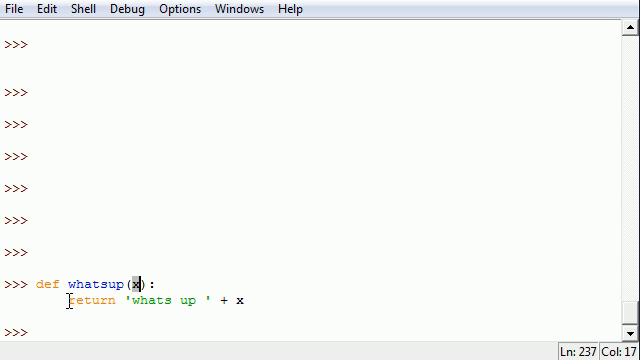
pyautogui.doubleClick(150, 300)
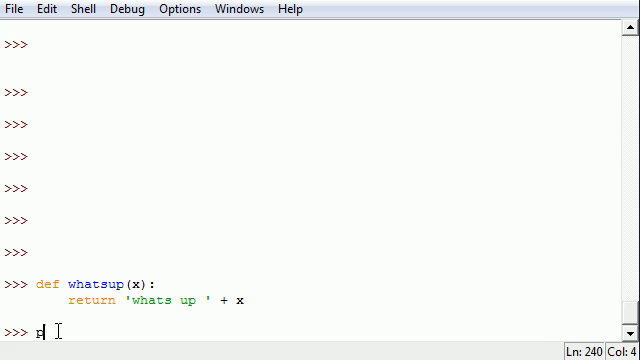
pyautogui.write('print')
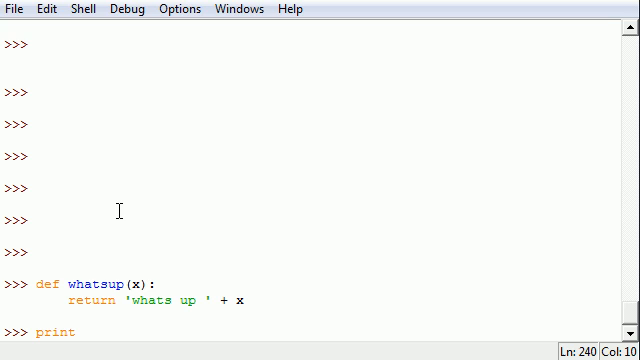
pyautogui.write('whatsu')
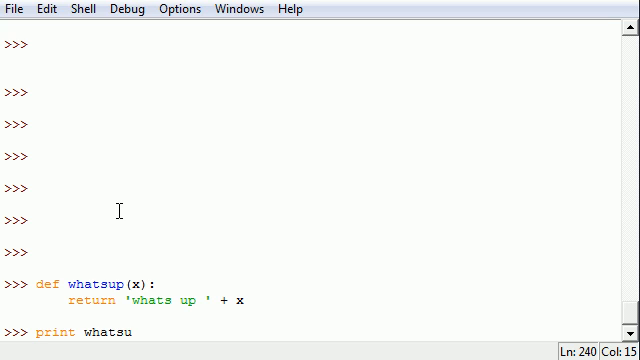
pyautogui.write('p()')
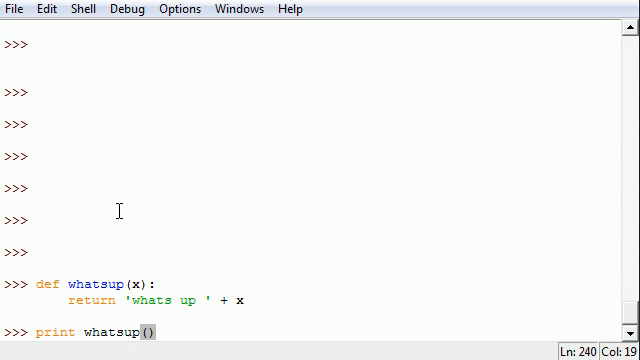
pyautogui.press('Left')
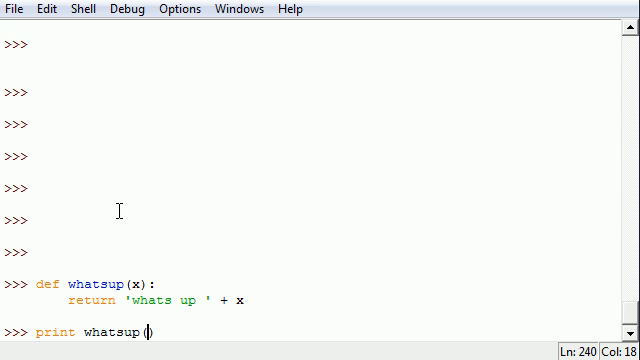
pyautogui.write("'")
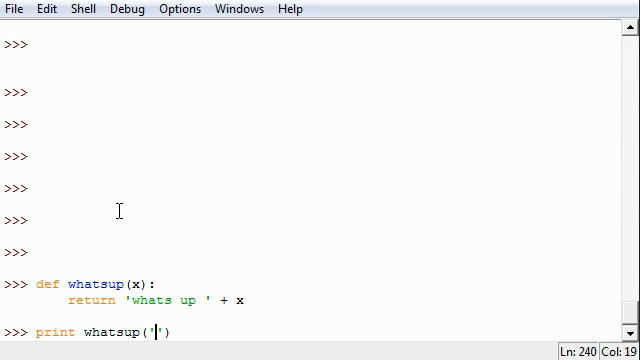
pyautogui.write('tony')
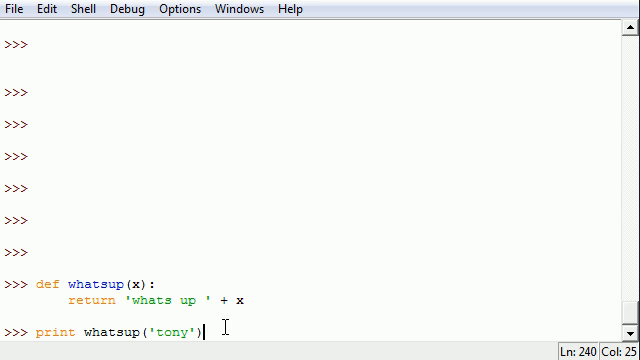
pyautogui.press('Return')
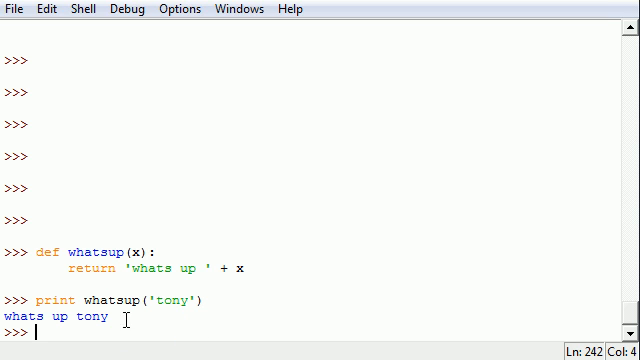
# - Highlight the tony call, its output and the definition's parameter while explaining
pyautogui.doubleClick(88, 316)
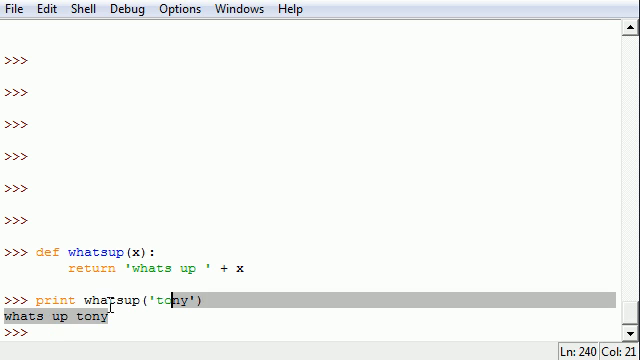
pyautogui.doubleClick(112, 300)
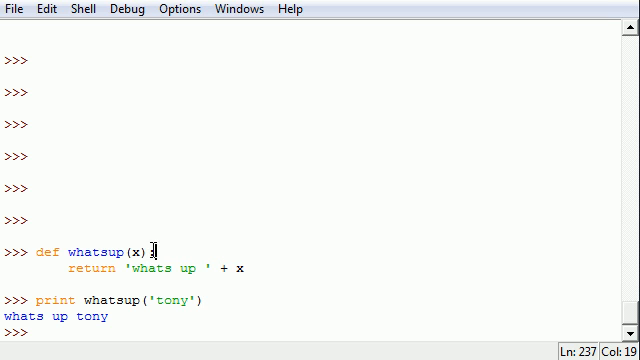
pyautogui.doubleClick(178, 300)
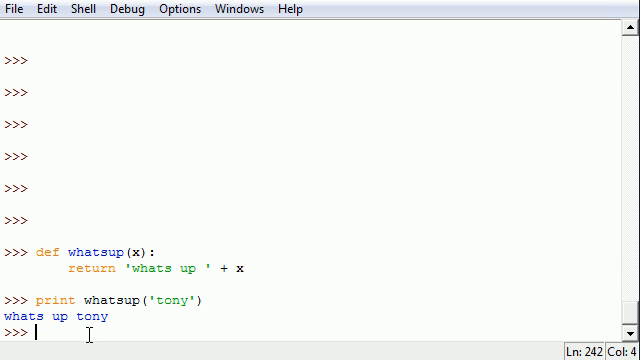
# - Run print whatsup('noob') to output whats up noob, then begin a new def
pyautogui.write('print whats')
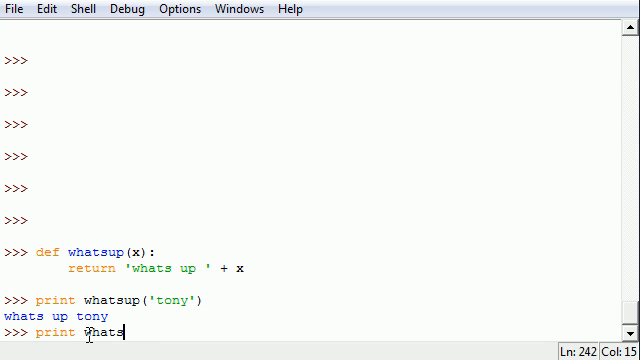
pyautogui.write('up()')
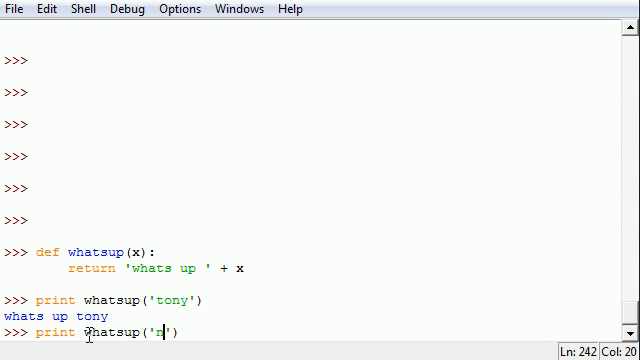
pyautogui.write('oob')
pyautogui.press('Return')
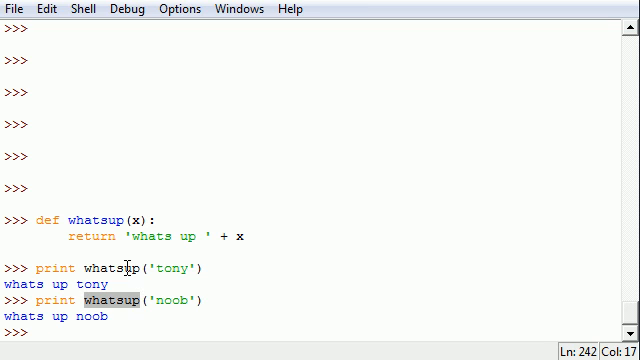
pyautogui.doubleClick(156, 236)
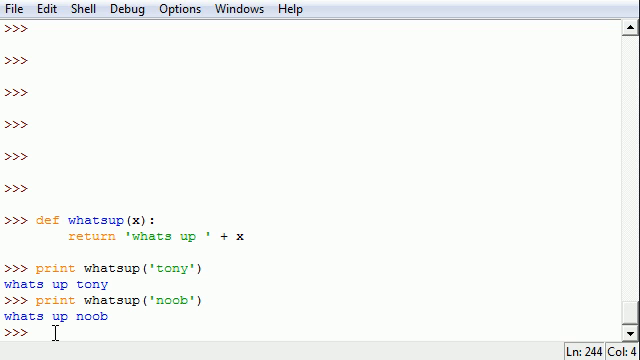
pyautogui.write('def')
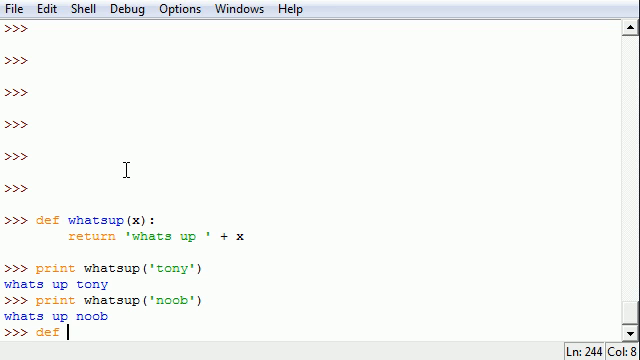
# - Define plusten(y) returning y+10 and begin a print plusten( call
pyautogui.write('pluster')
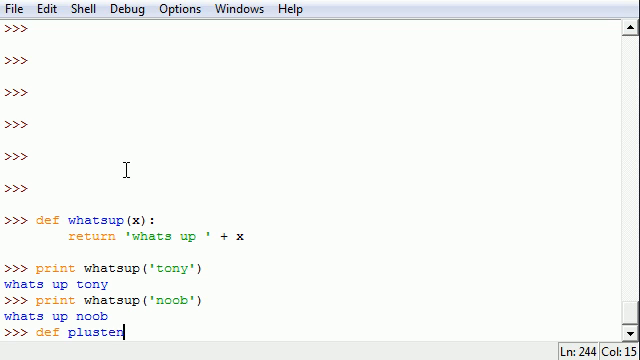
pyautogui.write('(')
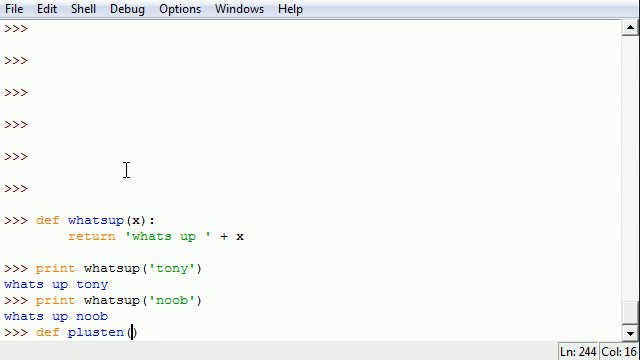
pyautogui.press('Return')
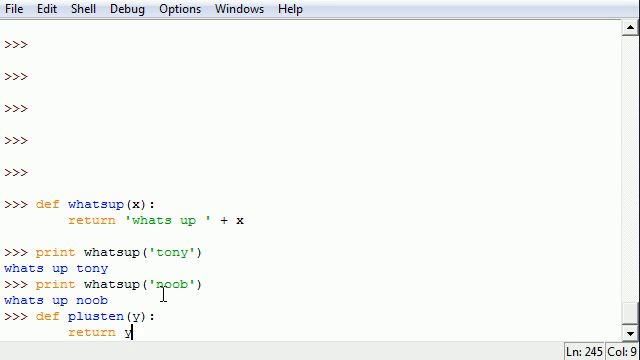
pyautogui.write('+10')
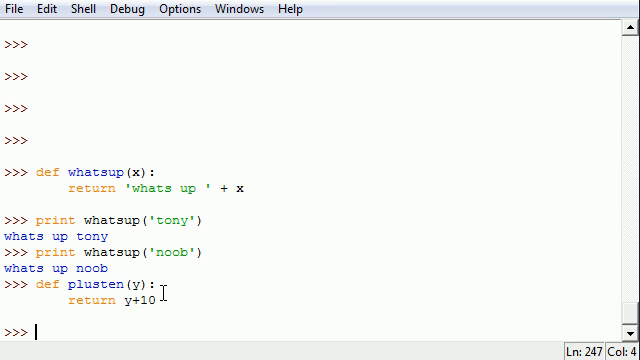
pyautogui.write('print')
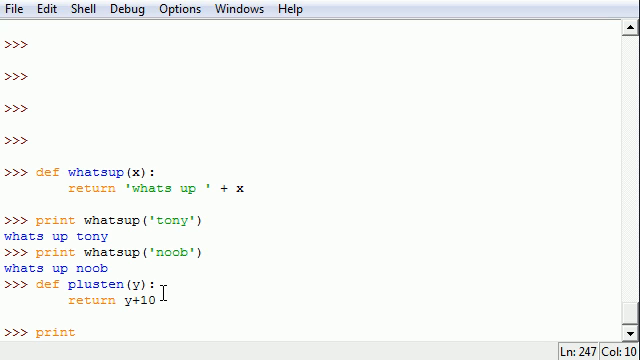
pyautogui.write('pluster')
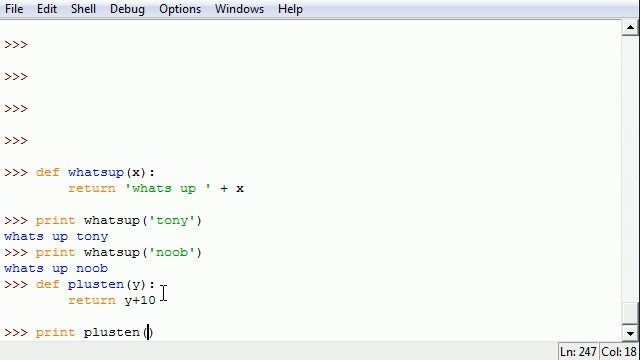
# - Run print plusten(44) to output 54 and point to plusten's return line
pyautogui.write('44)')
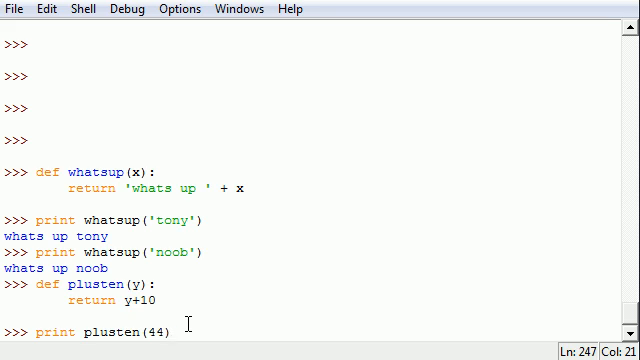
pyautogui.press('Return')
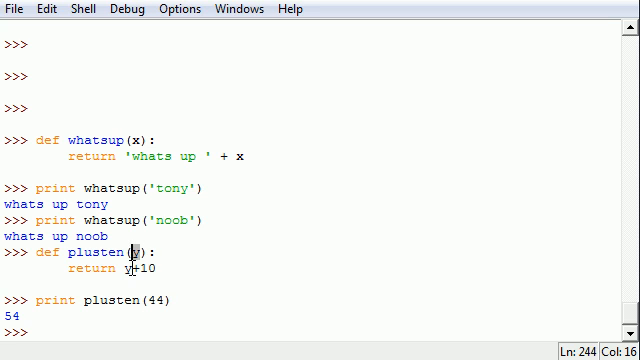
pyautogui.click(60, 268)
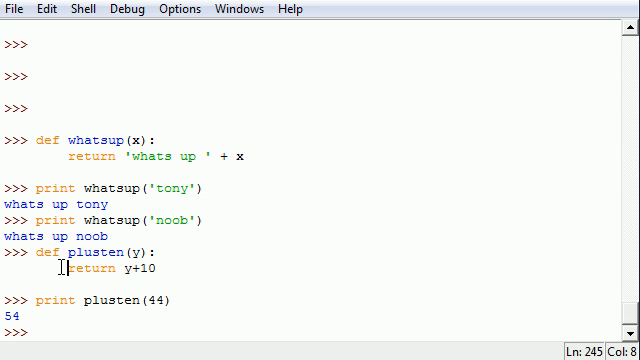